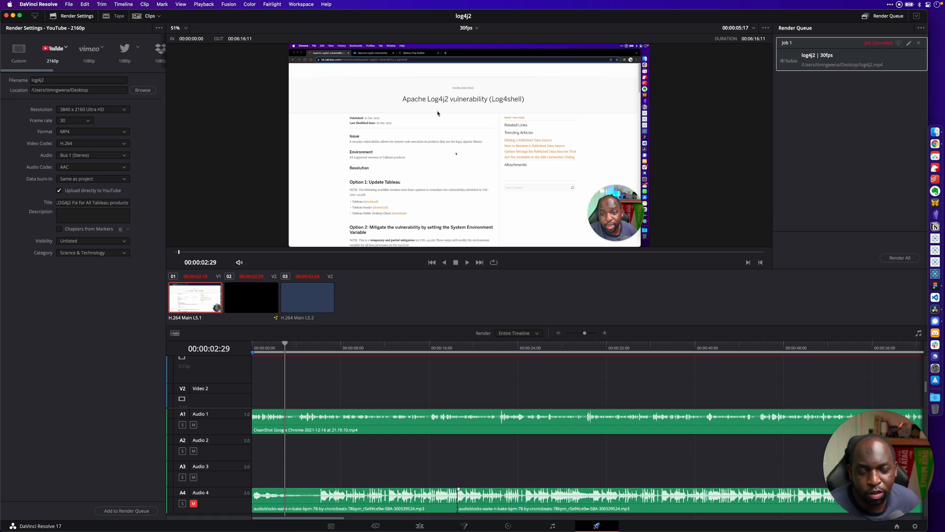
{"action": "mouse_move", "coordinate": [443, 107]}
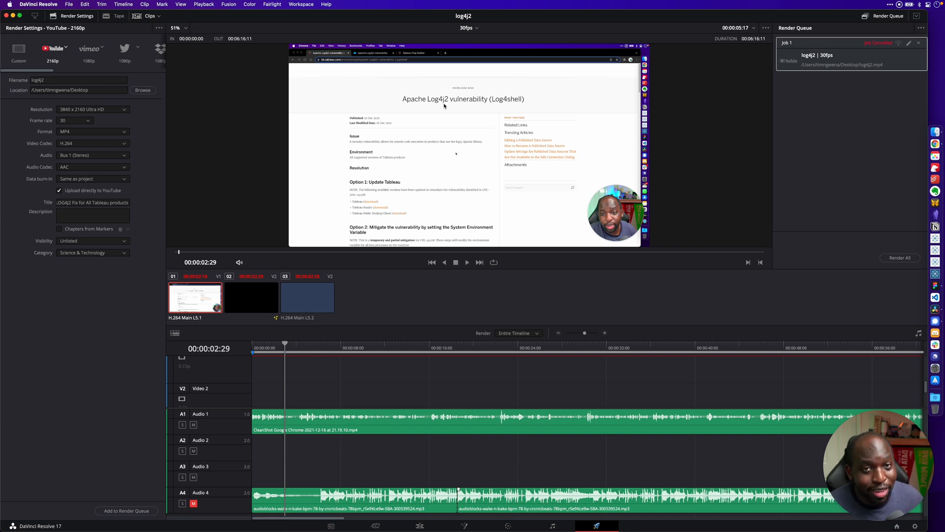
{"action": "mouse_move", "coordinate": [443, 113]}
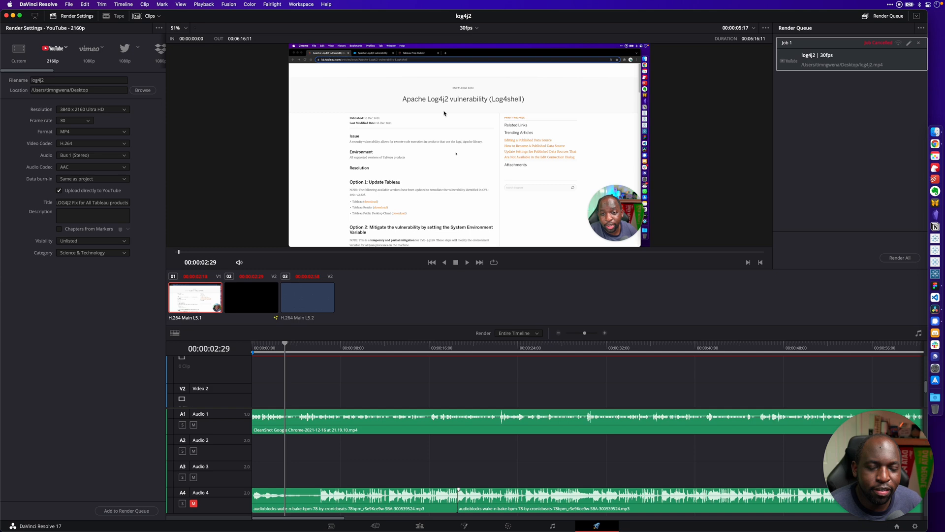
{"action": "mouse_move", "coordinate": [451, 123]}
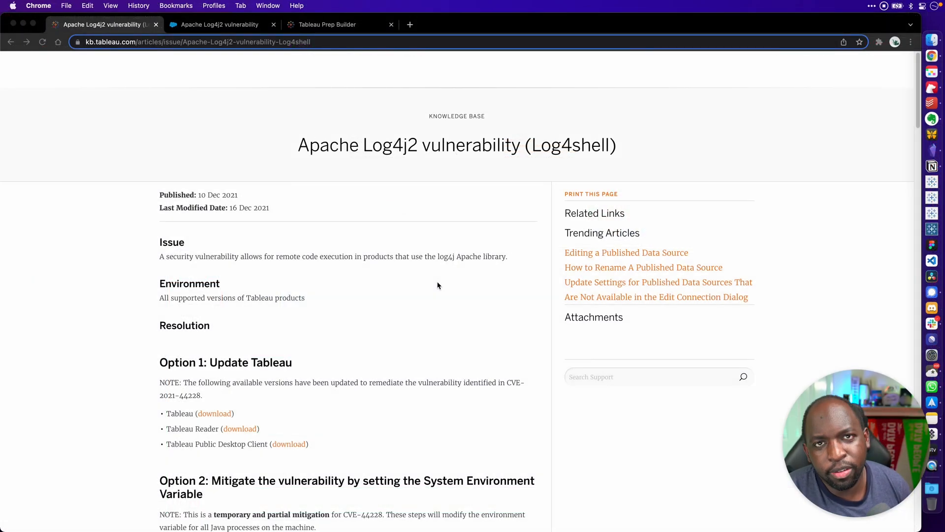
{"action": "mouse_move", "coordinate": [432, 284]}
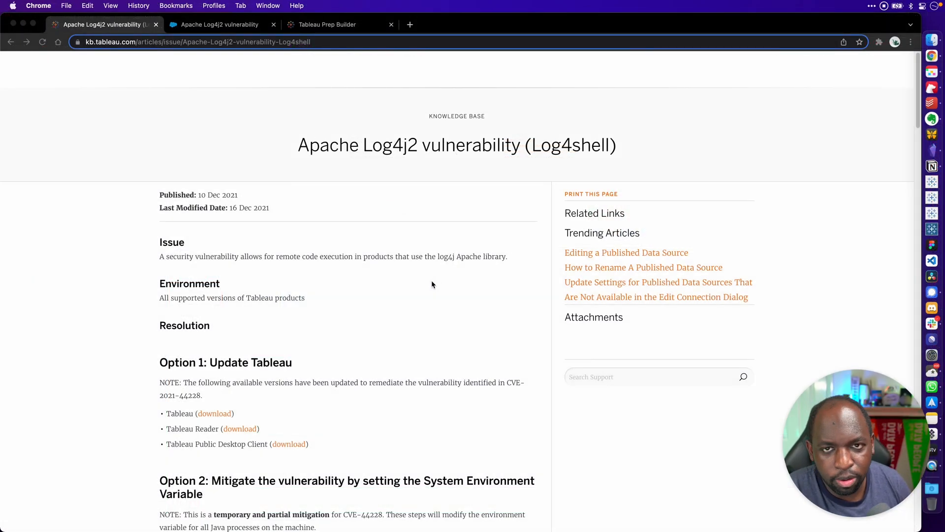
{"action": "mouse_move", "coordinate": [443, 251]}
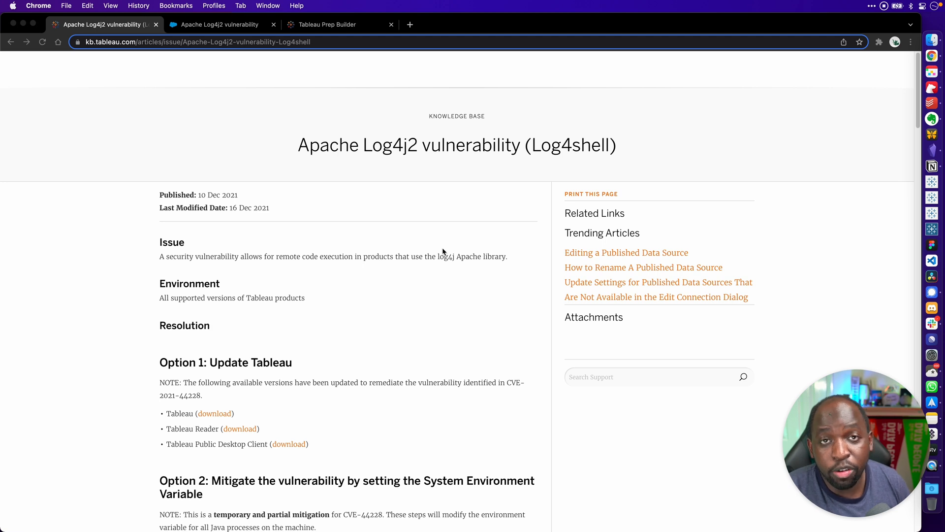
{"action": "mouse_move", "coordinate": [293, 261]}
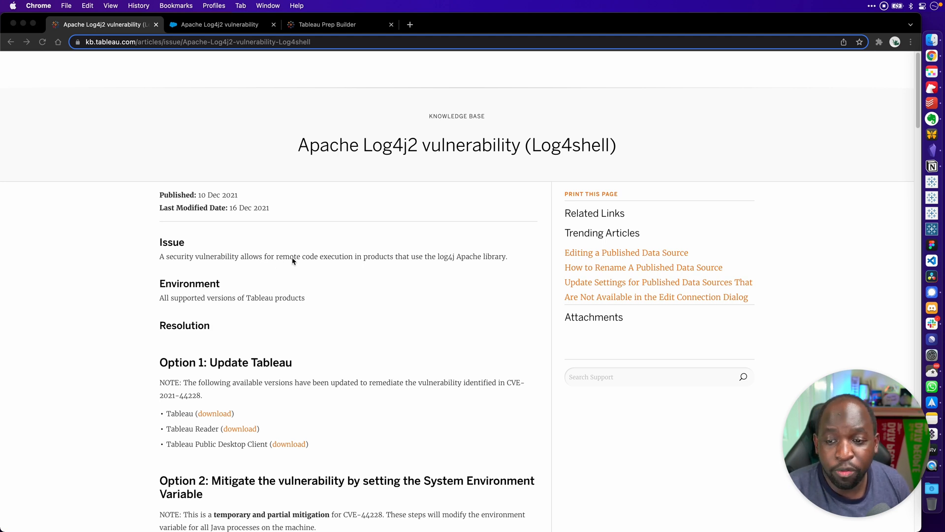
{"action": "mouse_move", "coordinate": [428, 263]}
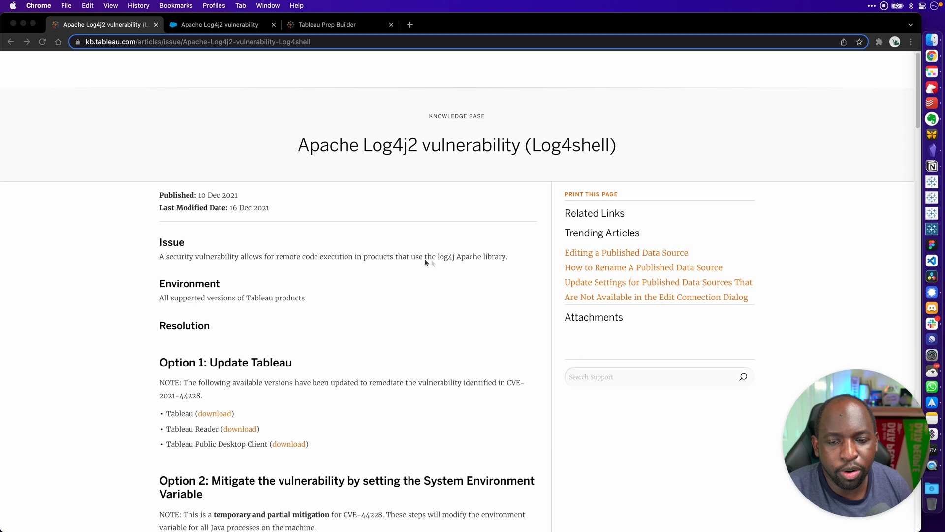
{"action": "mouse_move", "coordinate": [464, 262]}
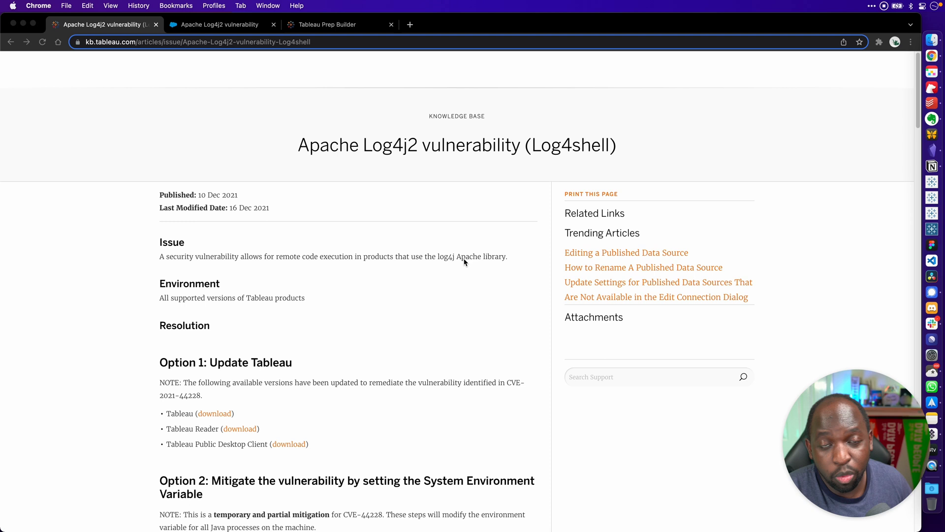
{"action": "mouse_move", "coordinate": [453, 252]}
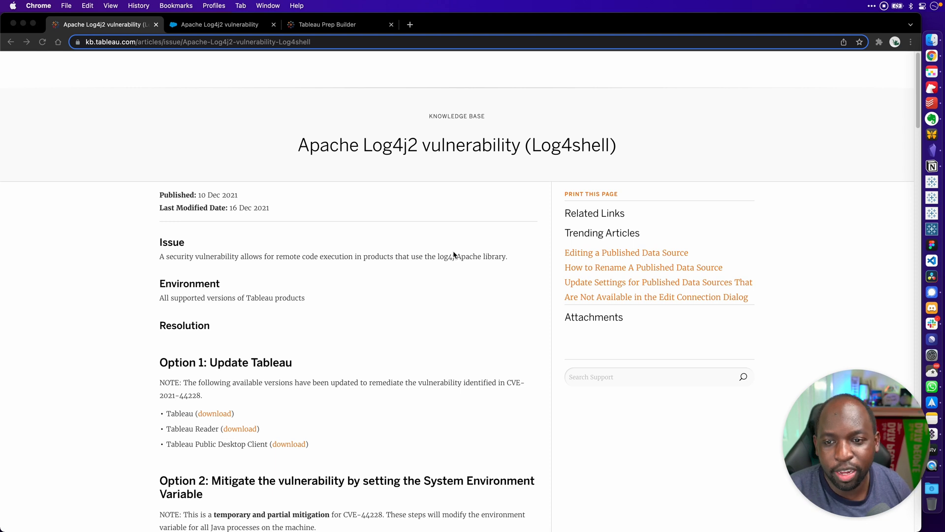
{"action": "mouse_move", "coordinate": [451, 251]}
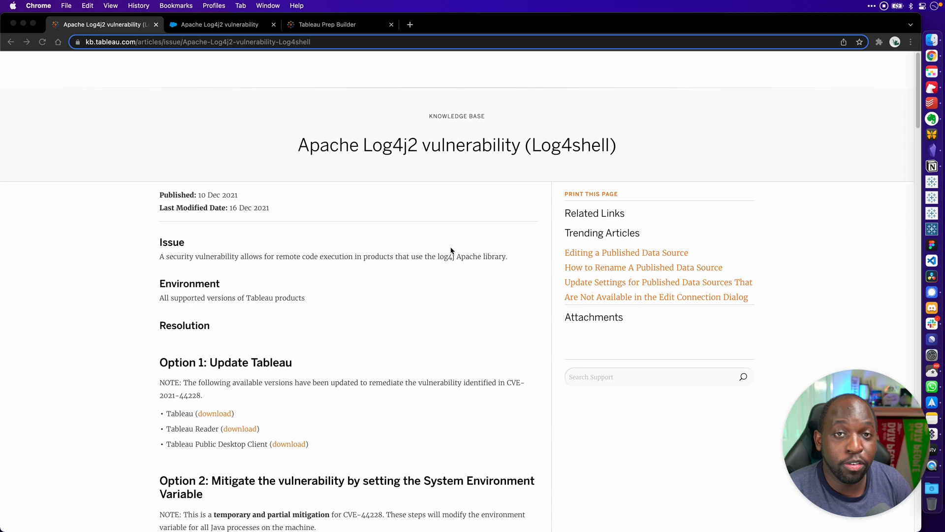
Open the Tableau Prep 2020.3.3 release page under 2020.3, noting its removed download.
{"action": "left_click", "coordinate": [326, 24]}
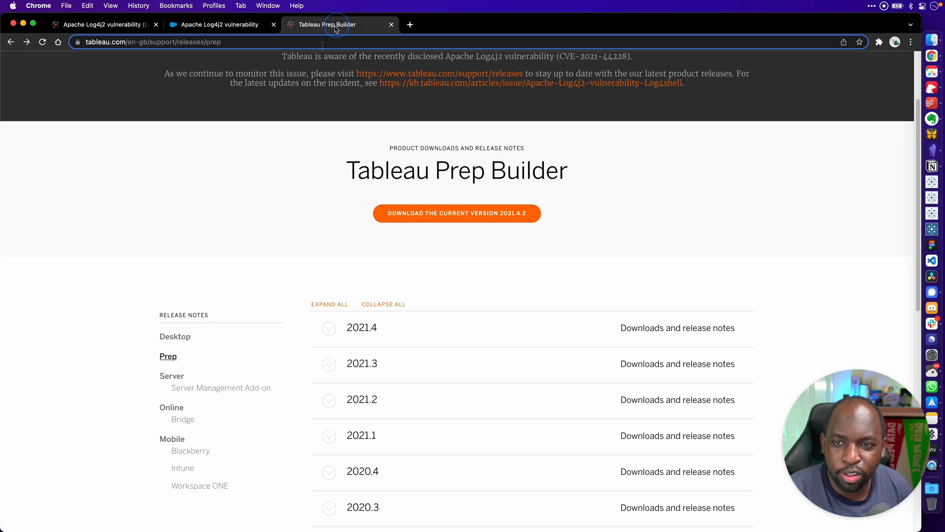
{"action": "mouse_move", "coordinate": [18, 54]}
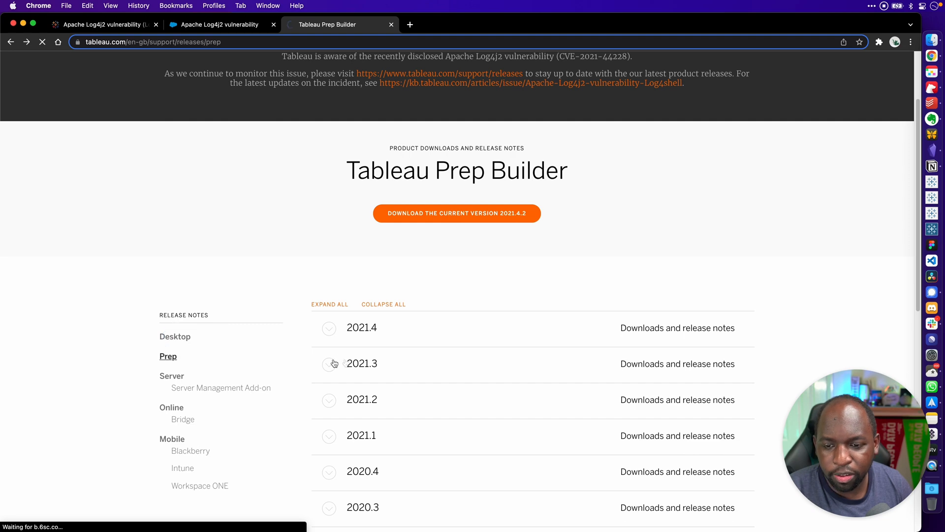
{"action": "scroll", "scroll_direction": "down", "scroll_amount": 3}
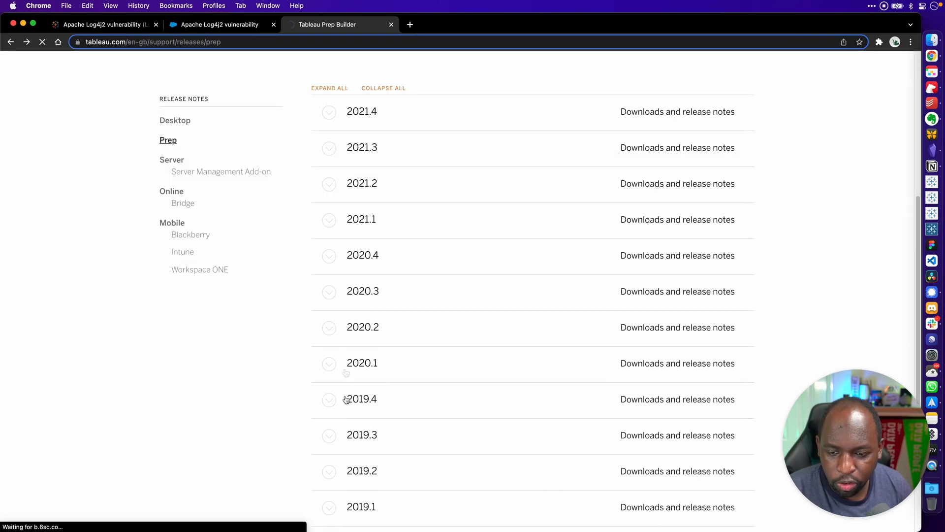
{"action": "left_click", "coordinate": [329, 291]}
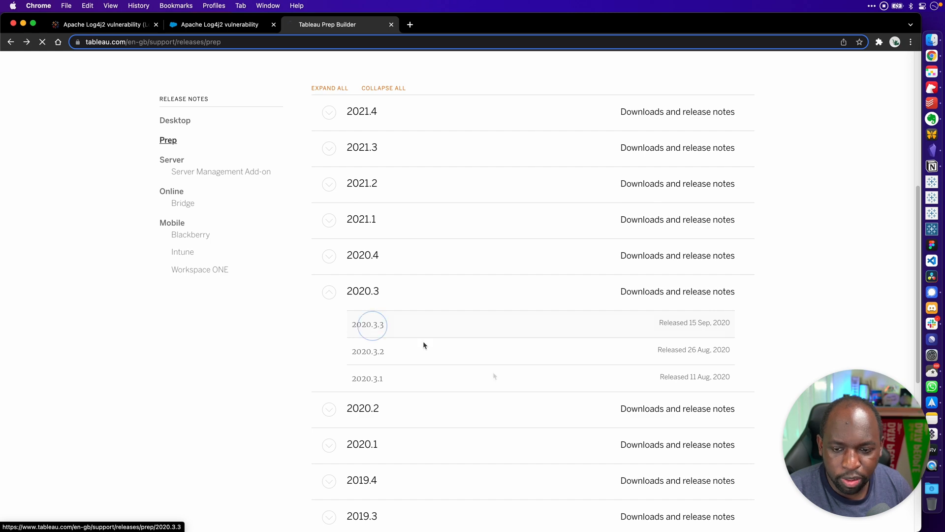
{"action": "left_click", "coordinate": [367, 324]}
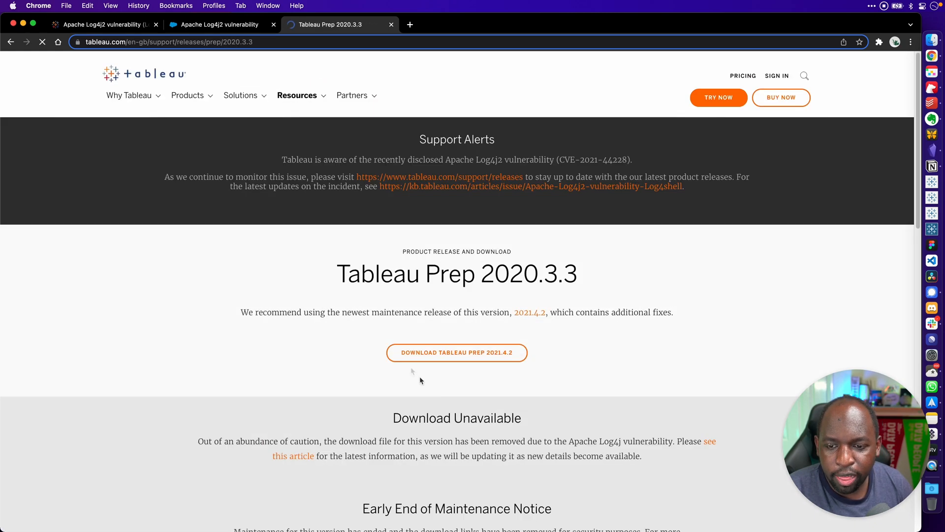
{"action": "scroll", "scroll_direction": "down", "scroll_amount": 3}
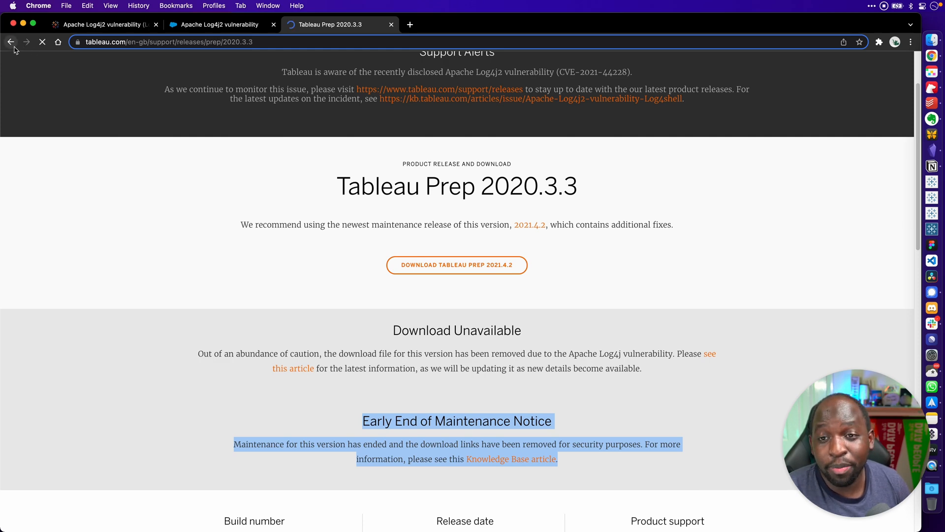
Open the Desktop 2020.4.12 release notes and select its Log4J 2.15.0 resolved issue.
{"action": "left_click", "coordinate": [10, 42]}
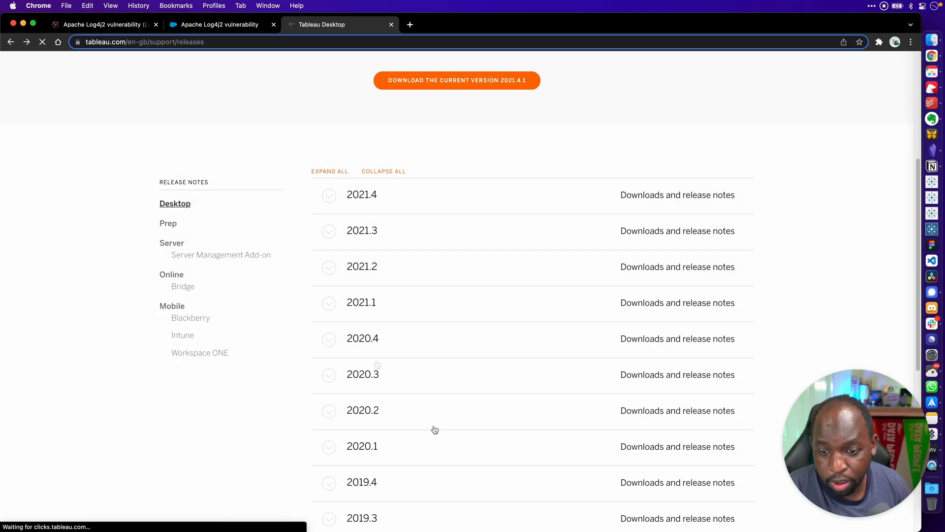
{"action": "left_click", "coordinate": [329, 339]}
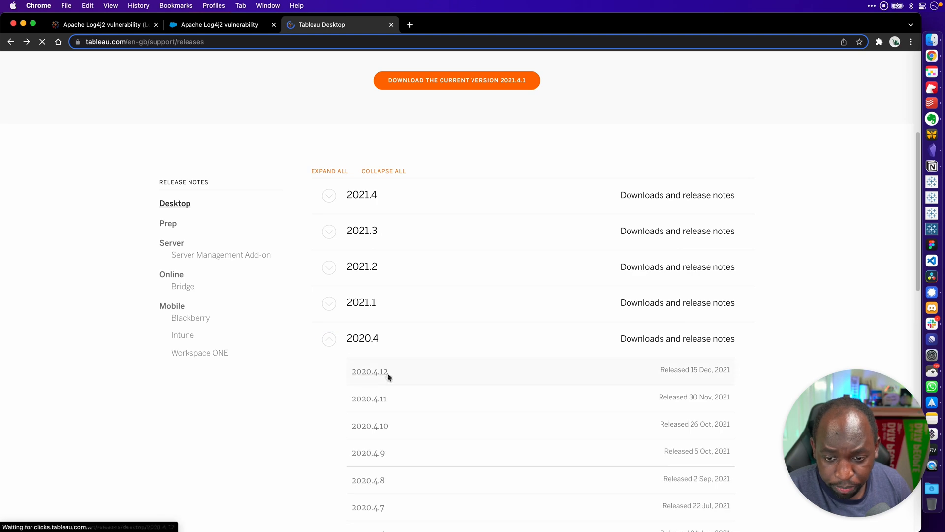
{"action": "left_click", "coordinate": [370, 371]}
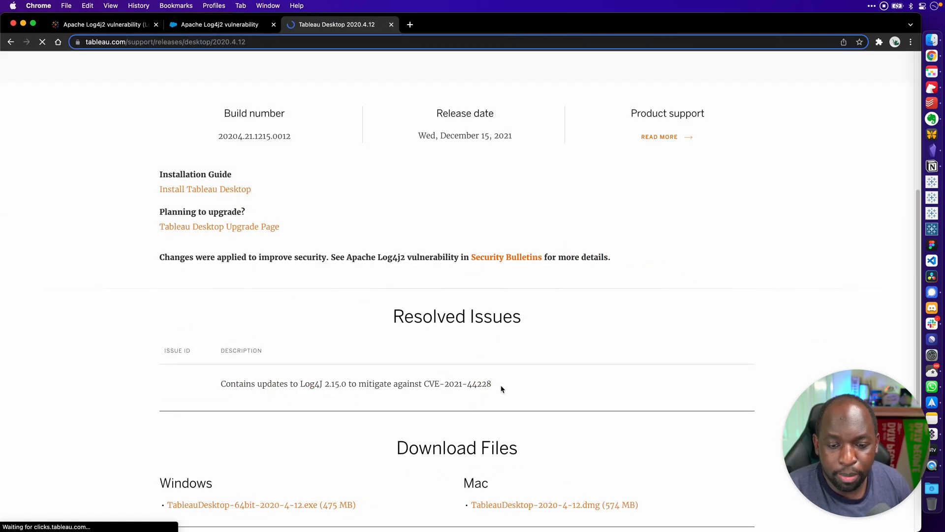
{"action": "triple_click", "coordinate": [356, 384]}
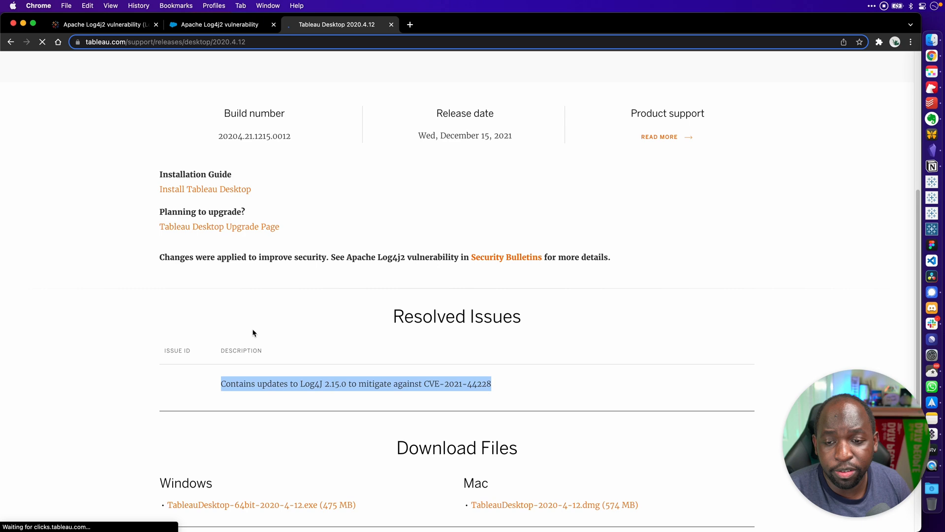
{"action": "scroll", "scroll_direction": "up", "scroll_amount": 3}
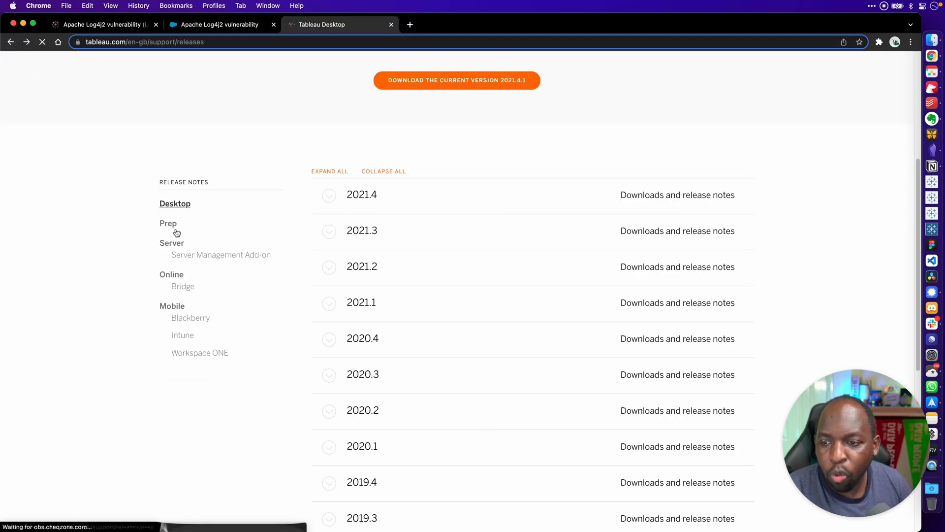
Scroll the Prep 2021.4.2 release notes showing the Log4J 2.15.0 fix.
{"action": "left_click", "coordinate": [169, 223]}
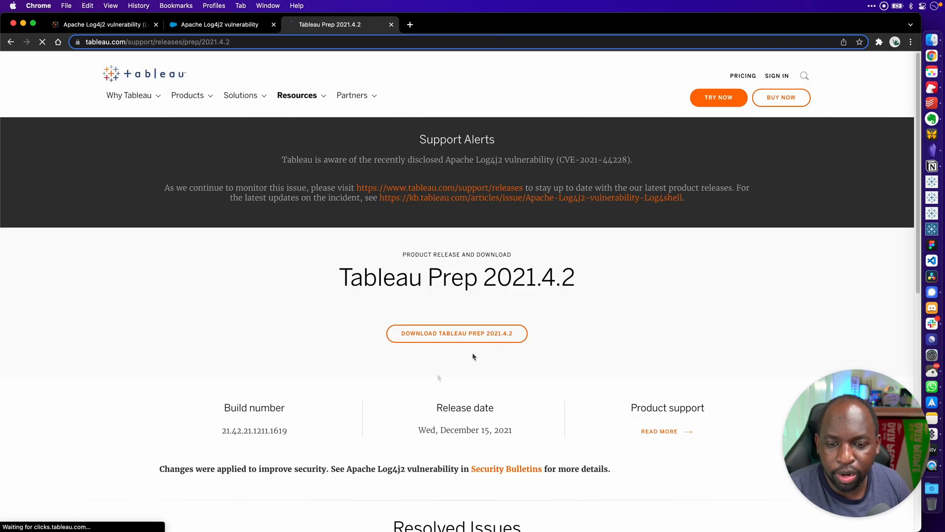
{"action": "scroll", "scroll_direction": "down", "scroll_amount": 3}
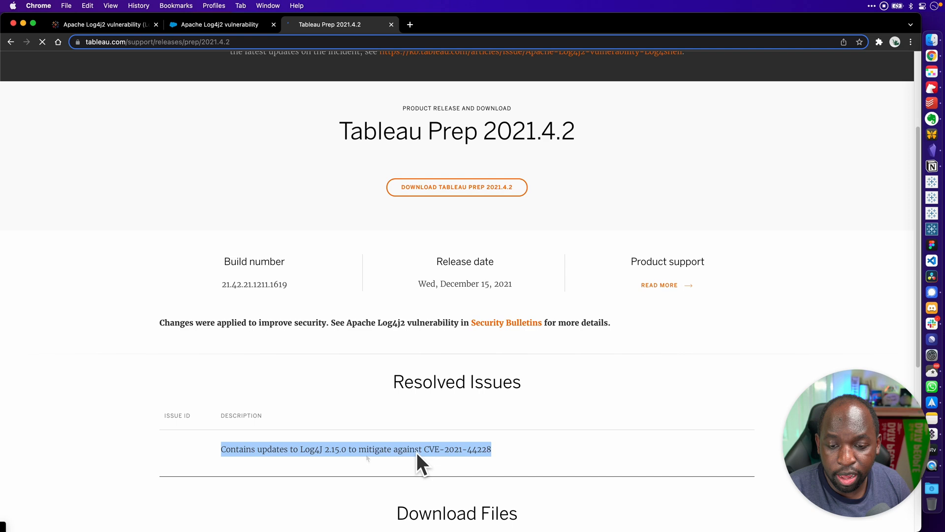
{"action": "left_click", "coordinate": [10, 42]}
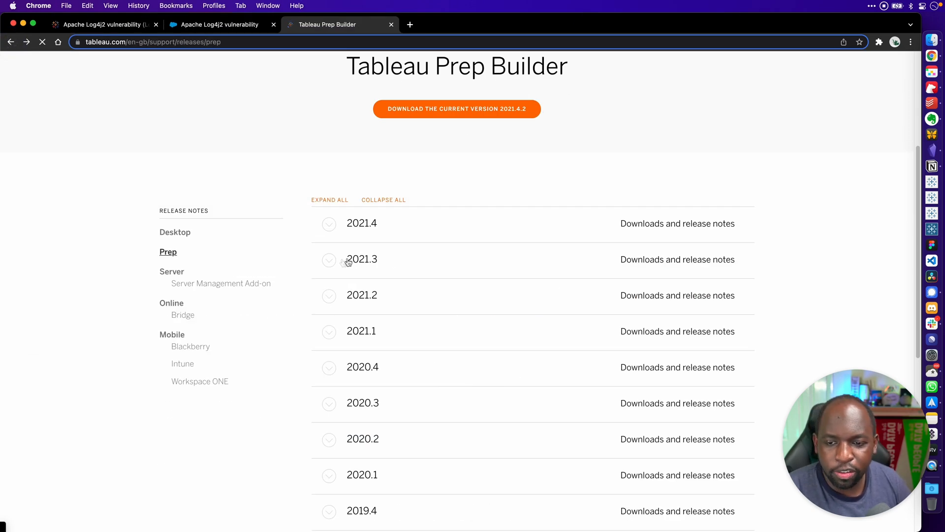
Expand Prep 2021.3 and 2021.4 and view the 2021.4.1 page with its unavailable download.
{"action": "left_click", "coordinate": [329, 259]}
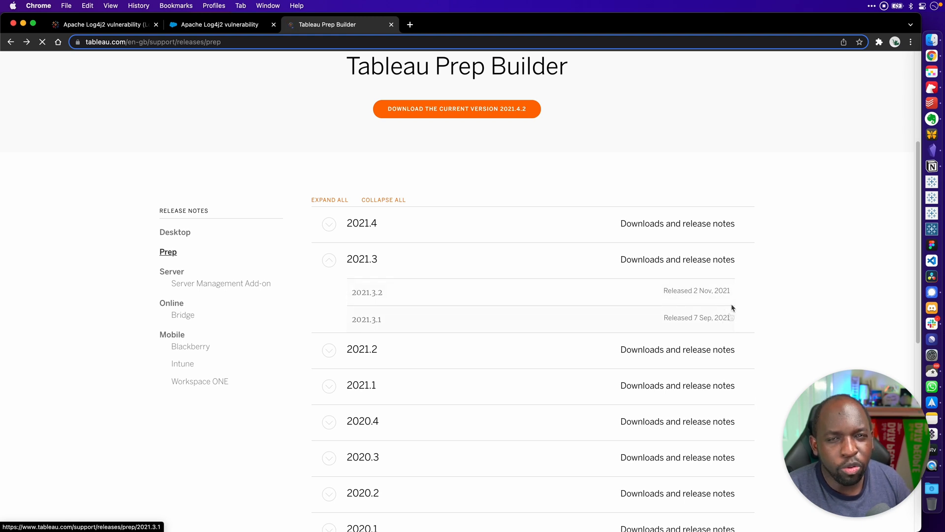
{"action": "mouse_move", "coordinate": [322, 341]}
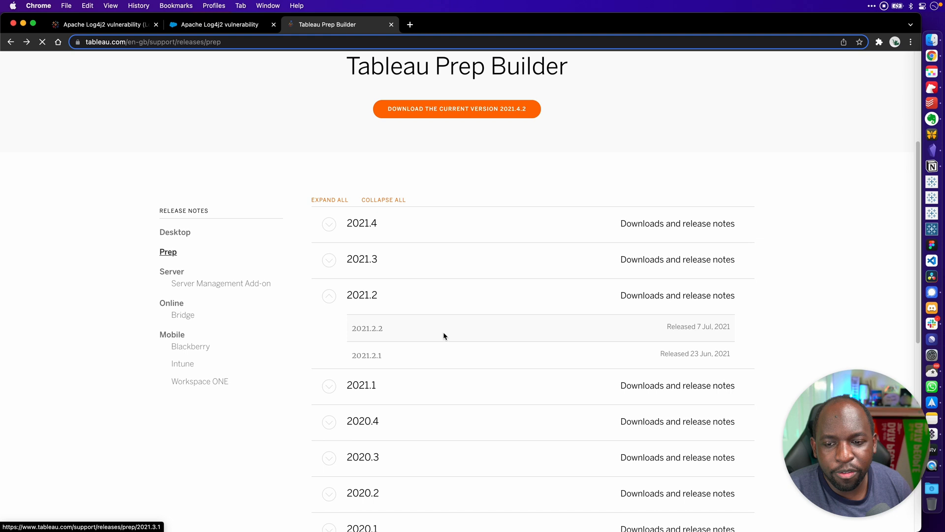
{"action": "left_click", "coordinate": [329, 223]}
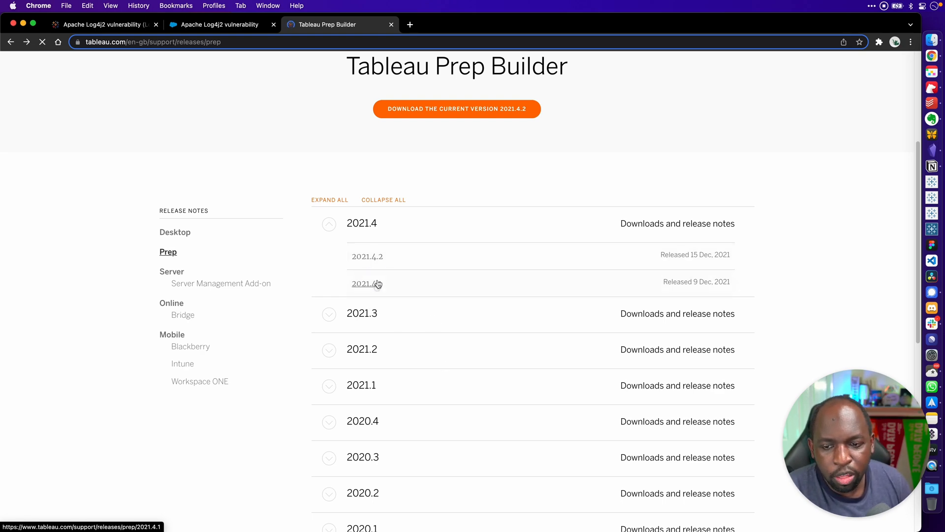
{"action": "left_click", "coordinate": [363, 284]}
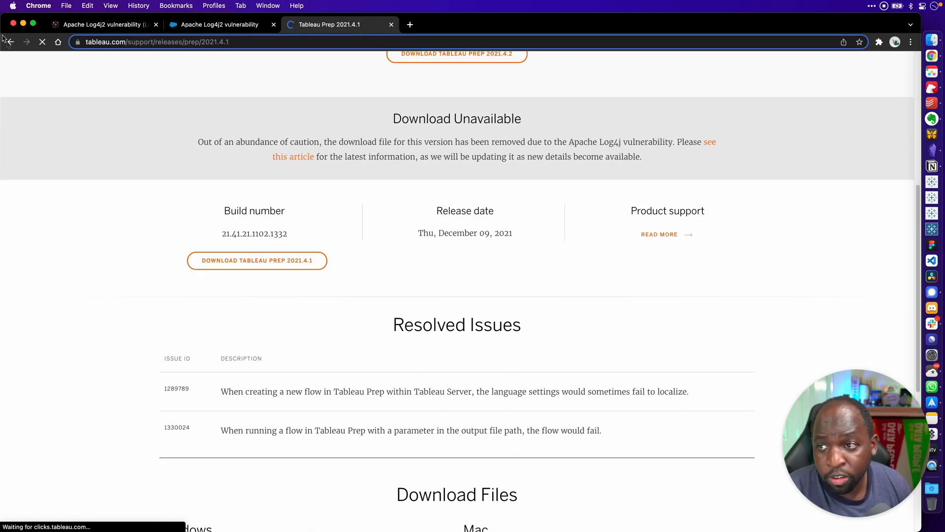
{"action": "left_click", "coordinate": [10, 41]}
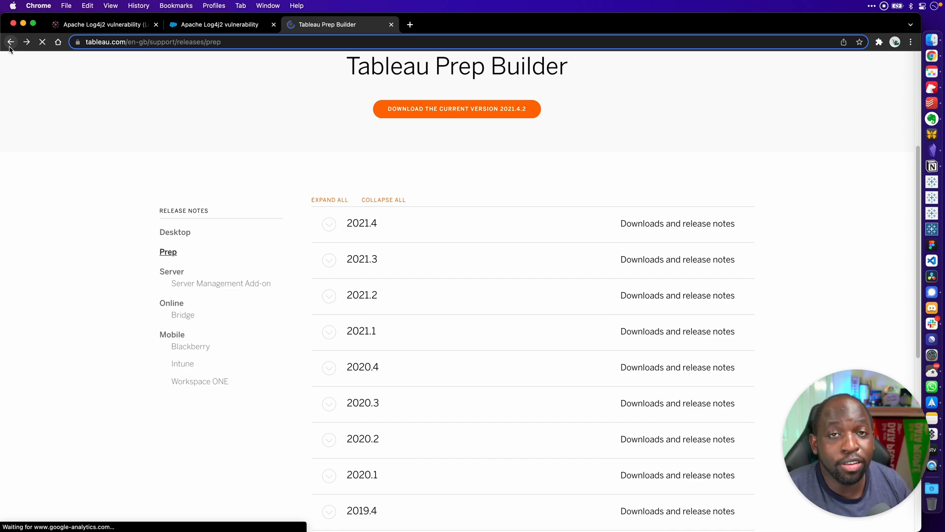
Scroll the Desktop 2021.3.5 page through its Log4J 2.15.0 fix to the Windows/Mac downloads.
{"action": "left_click", "coordinate": [10, 41]}
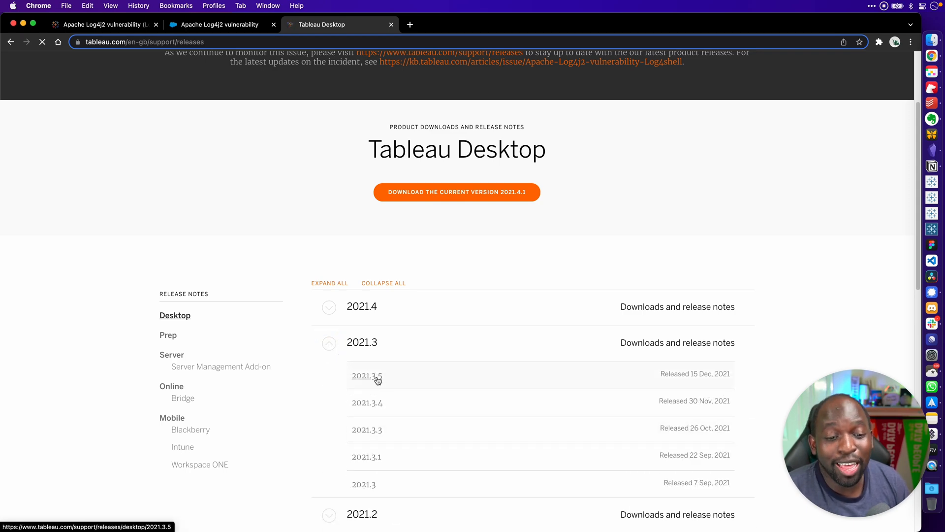
{"action": "left_click", "coordinate": [364, 375]}
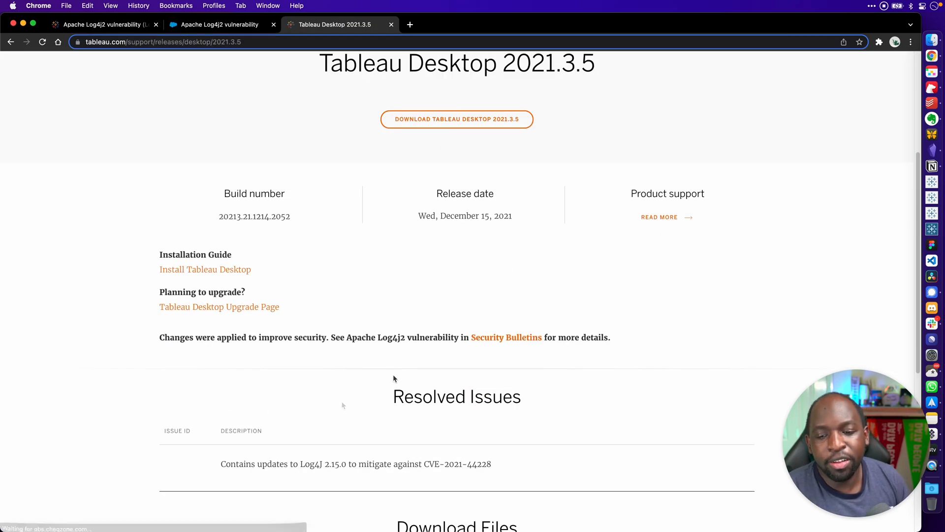
{"action": "mouse_move", "coordinate": [438, 456]}
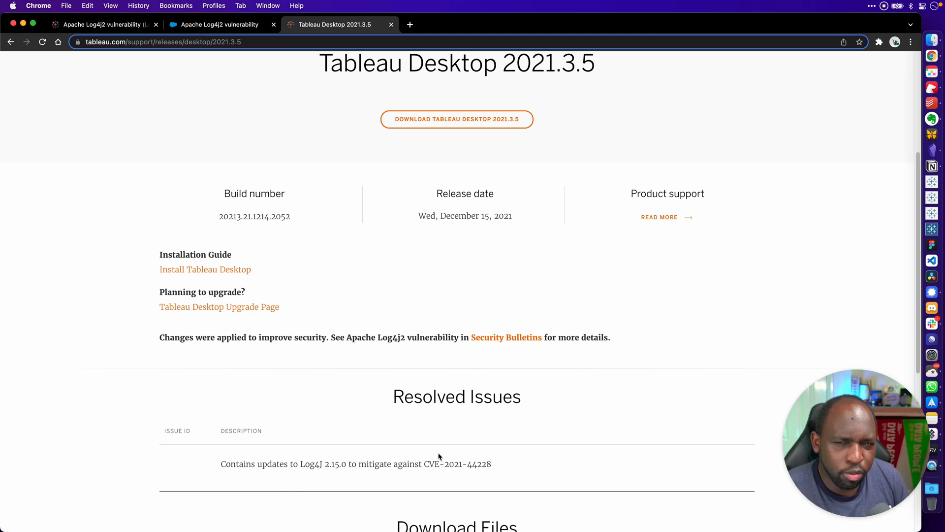
{"action": "mouse_move", "coordinate": [592, 491]}
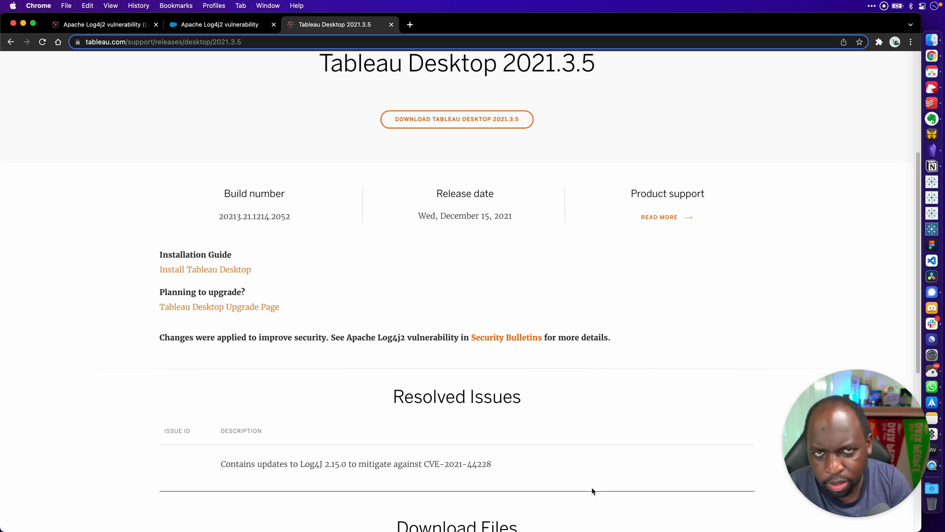
{"action": "scroll", "scroll_direction": "up", "scroll_amount": 3}
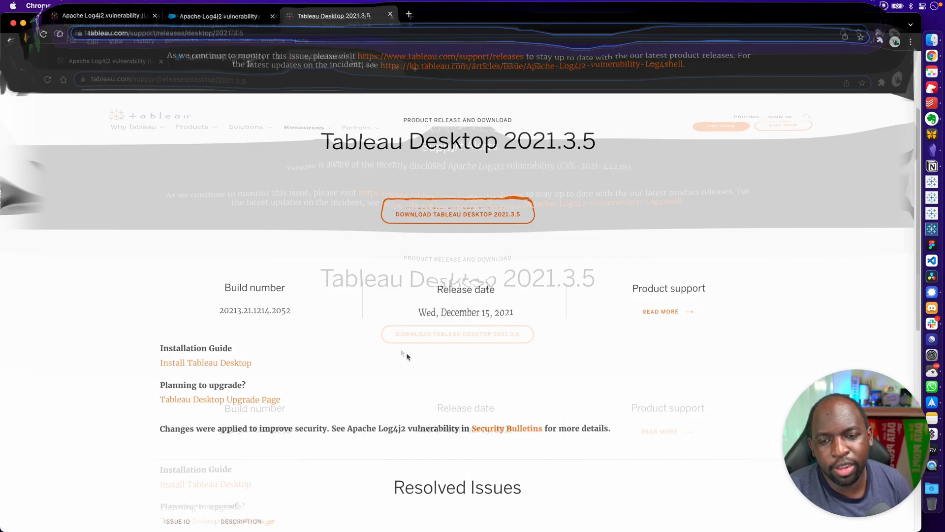
{"action": "scroll", "scroll_direction": "down", "scroll_amount": 3}
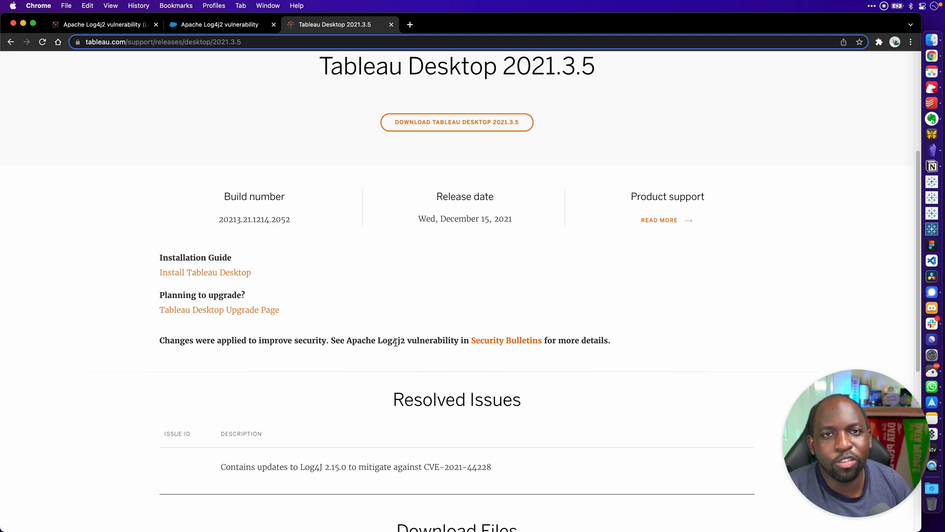
{"action": "mouse_move", "coordinate": [414, 327]}
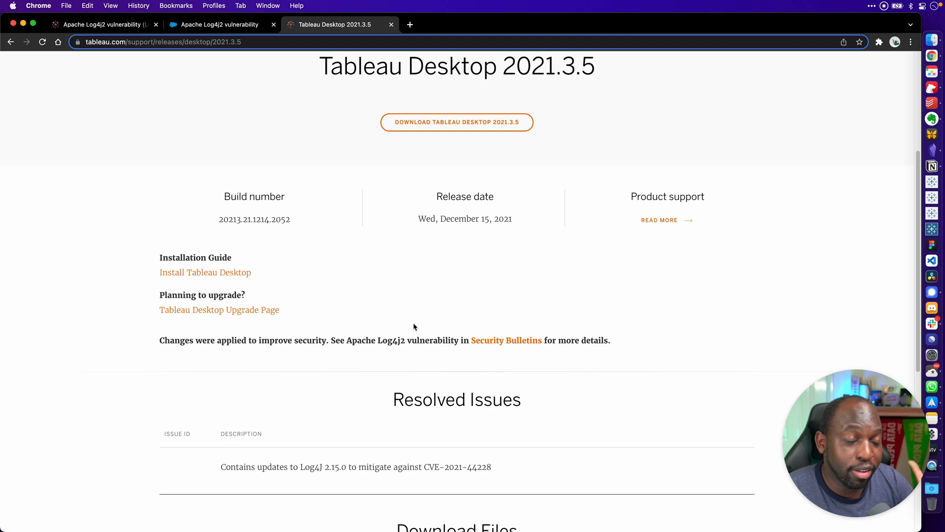
{"action": "scroll", "scroll_direction": "down", "scroll_amount": 3}
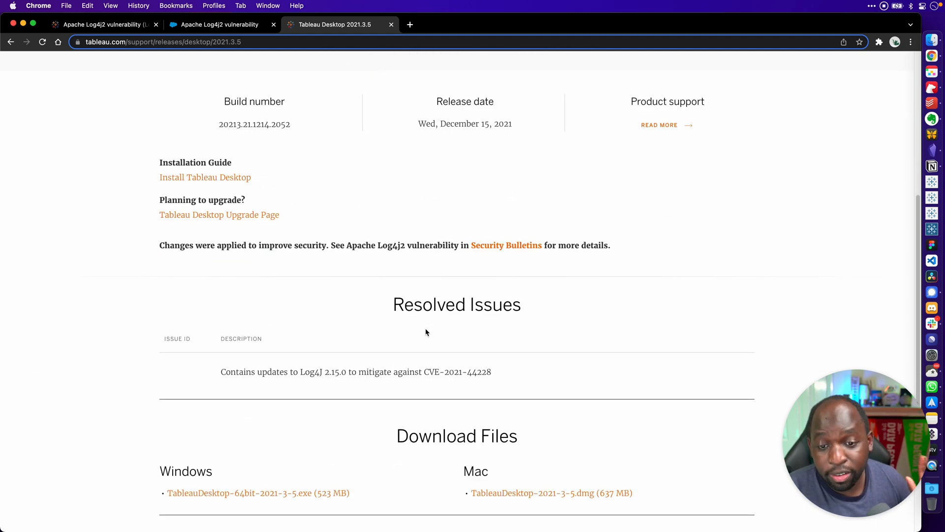
{"action": "left_click", "coordinate": [11, 42]}
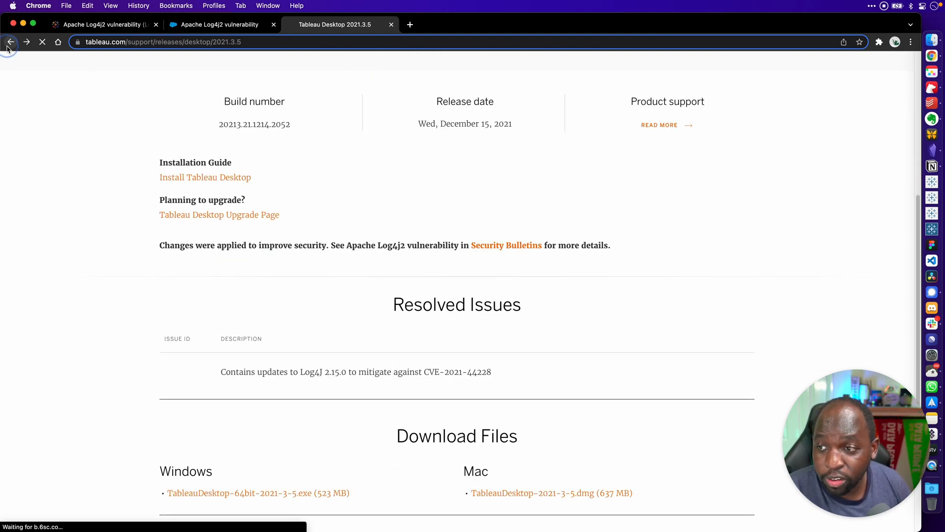
Select the Log4J 2.15.0 resolved issue on the Desktop 2021.4.1 release page.
{"action": "left_click", "coordinate": [10, 41]}
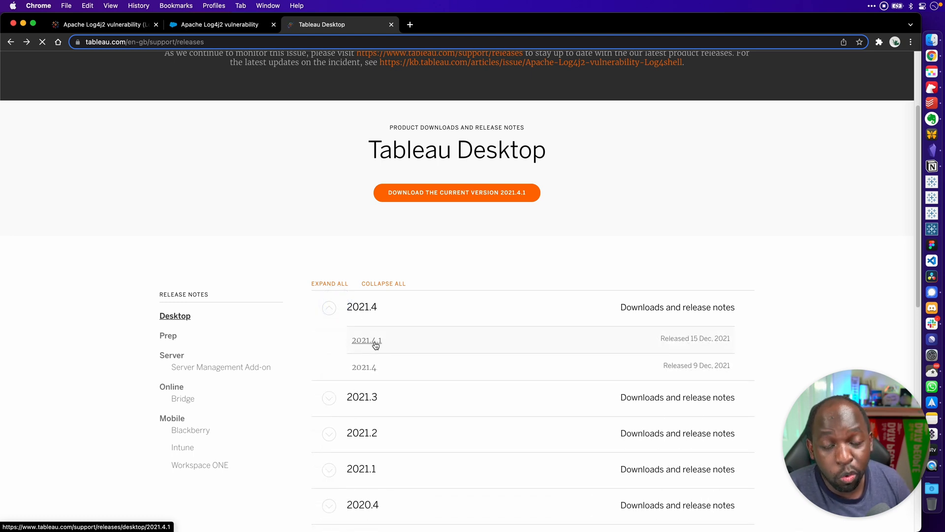
{"action": "left_click", "coordinate": [366, 340]}
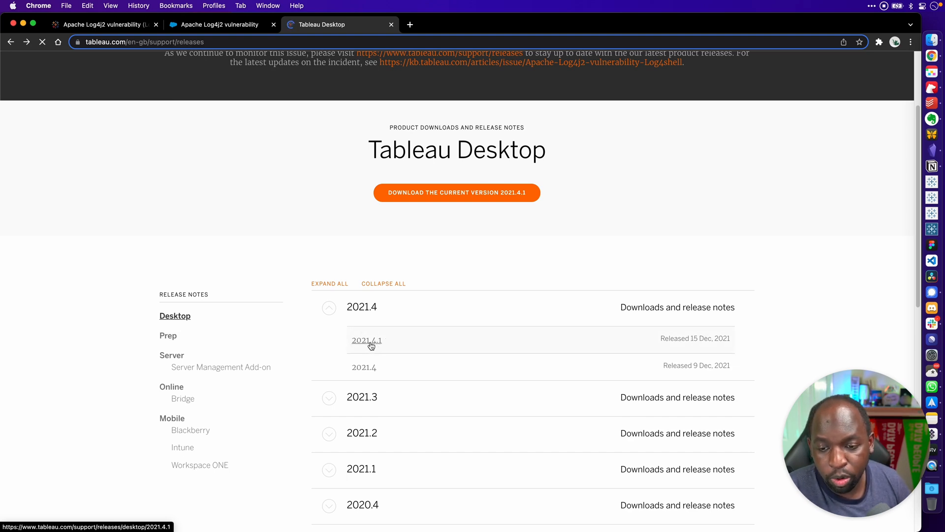
{"action": "left_click", "coordinate": [366, 340]}
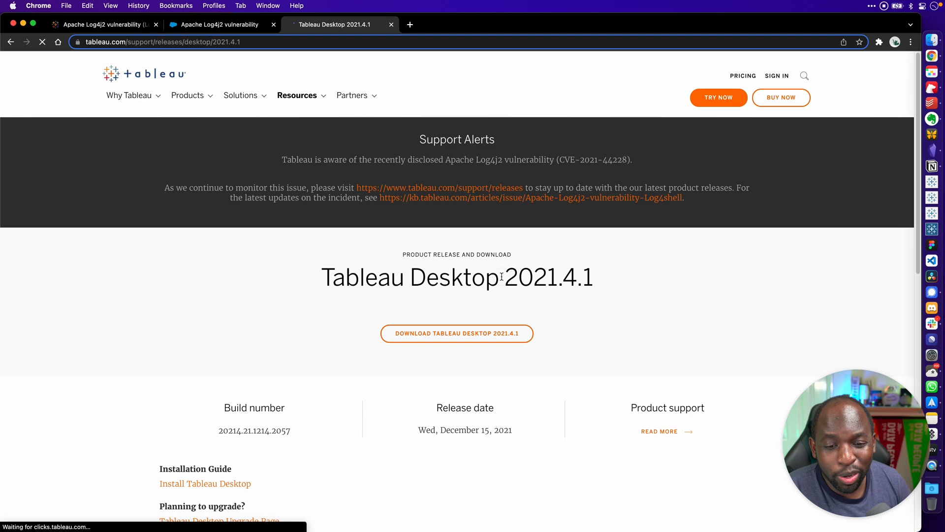
{"action": "double_click", "coordinate": [542, 278]}
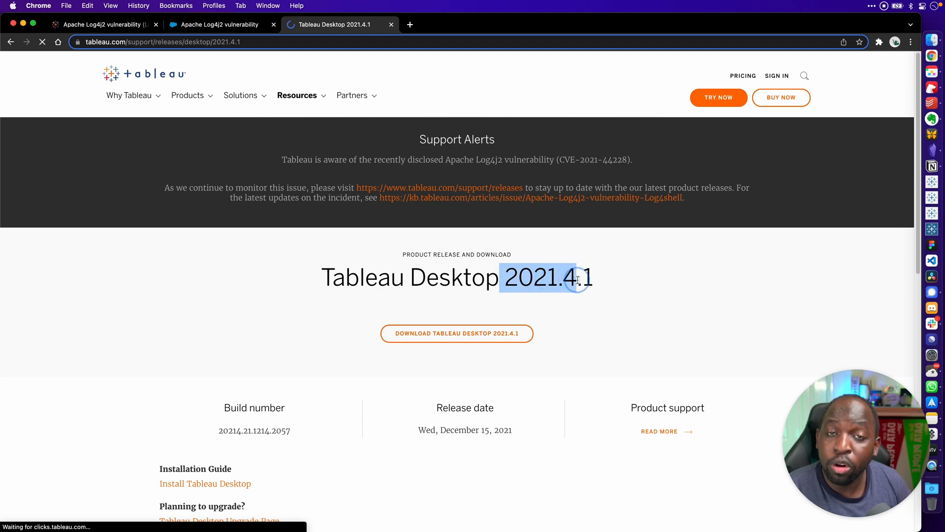
{"action": "scroll", "scroll_direction": "down", "scroll_amount": 3}
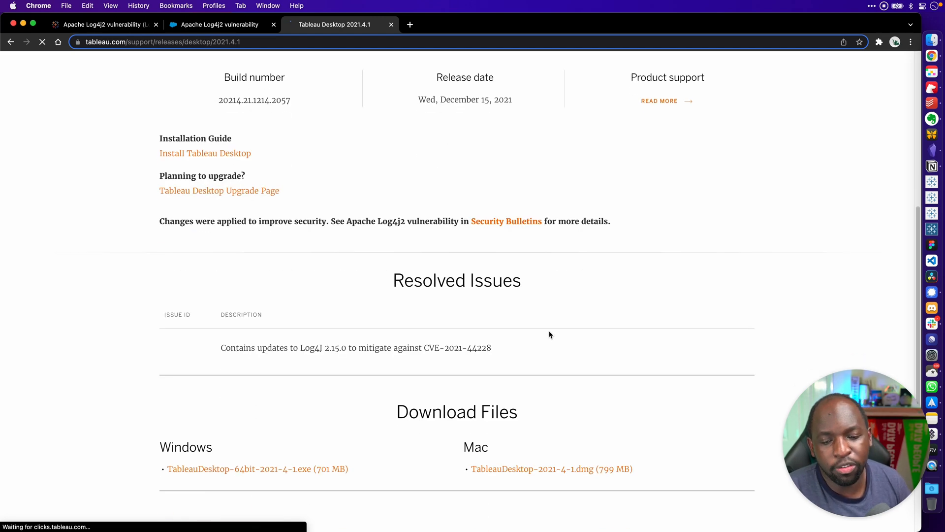
{"action": "triple_click", "coordinate": [355, 347]}
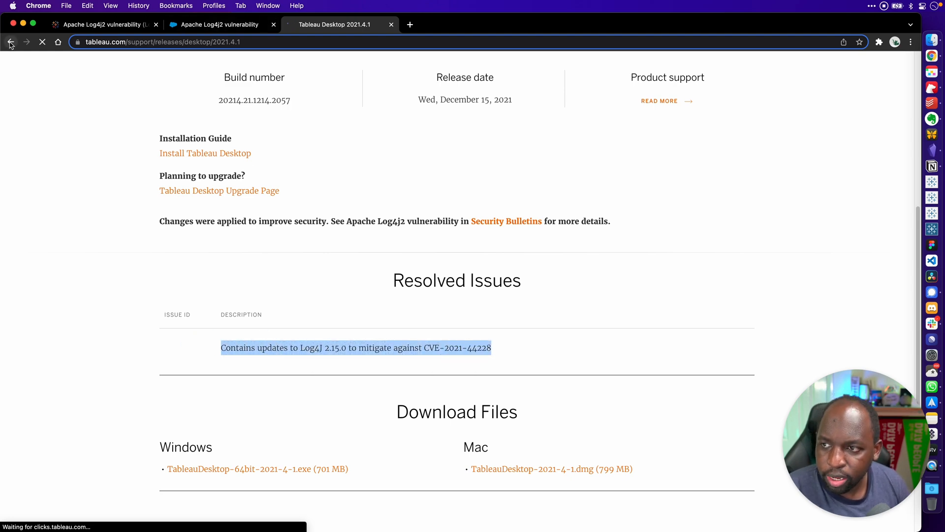
{"action": "left_click", "coordinate": [11, 42]}
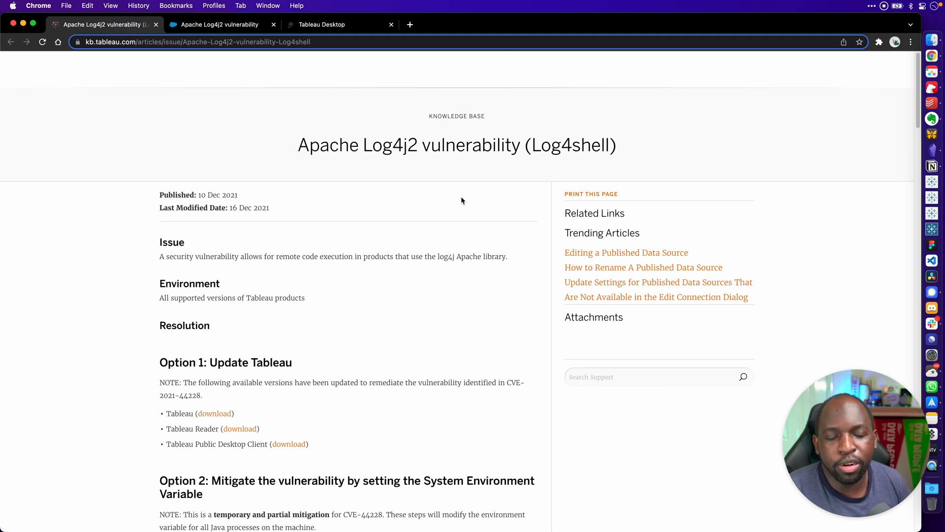
Scroll the Log4j2 article past Option 1 to the Option 2 Linux instructions.
{"action": "scroll", "scroll_direction": "up", "scroll_amount": 3}
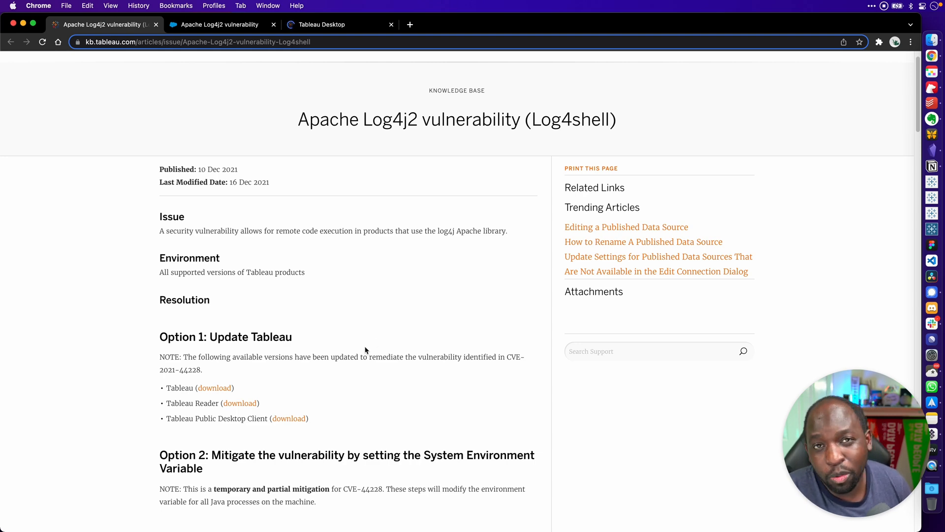
{"action": "scroll", "scroll_direction": "down", "scroll_amount": 3}
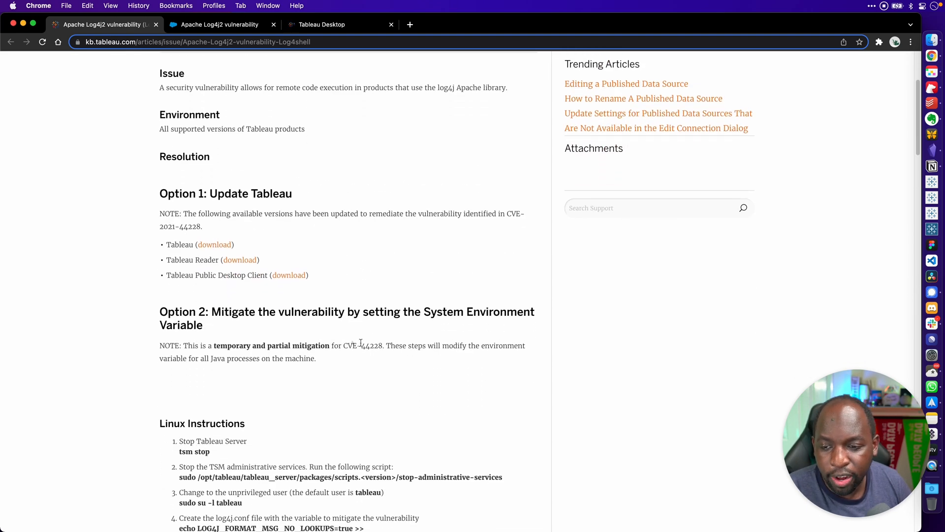
{"action": "scroll", "scroll_direction": "down", "scroll_amount": 3}
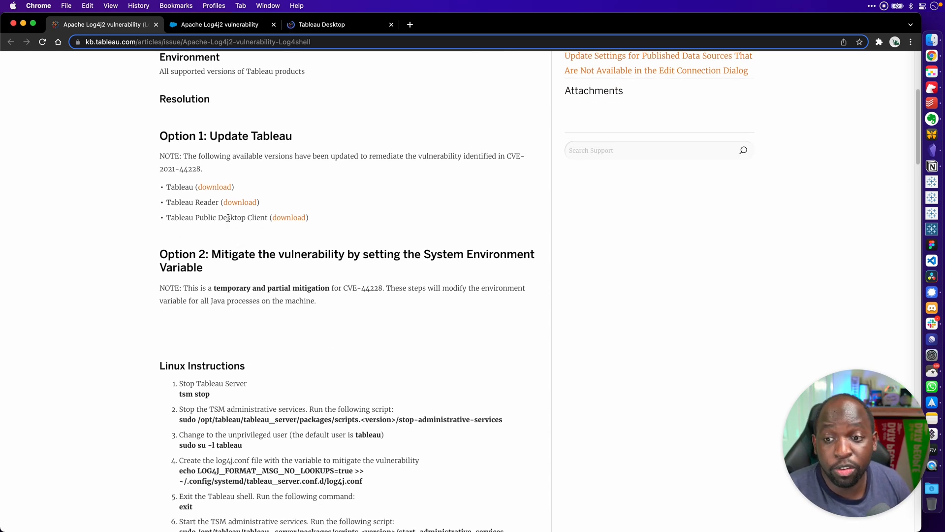
{"action": "scroll", "scroll_direction": "down", "scroll_amount": 3}
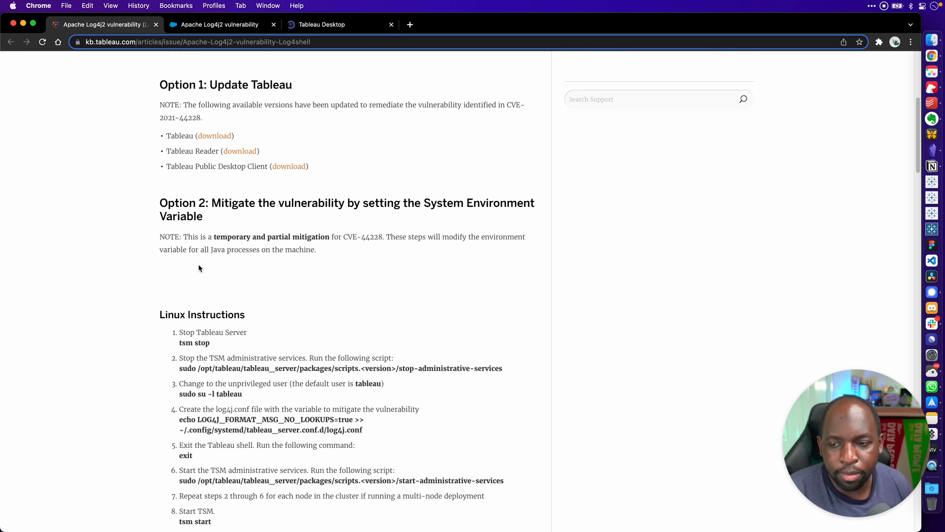
{"action": "scroll", "scroll_direction": "down", "scroll_amount": 3}
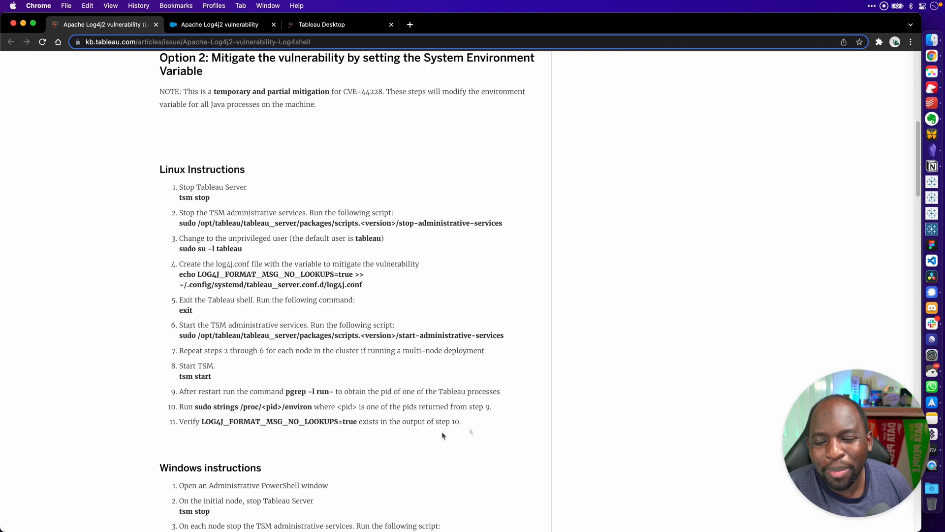
{"action": "mouse_move", "coordinate": [123, 146]}
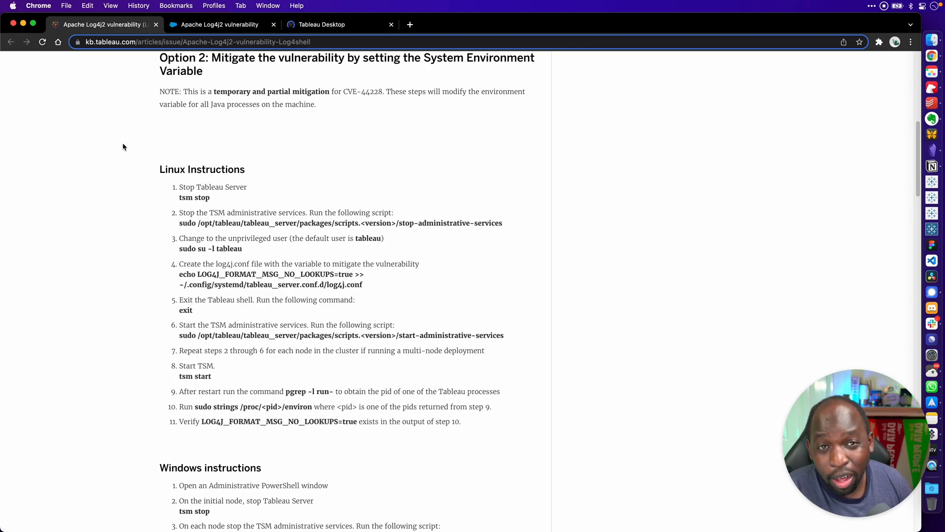
Scroll through the Windows, Desktop Windows/MacOS and Bridge Windows JndiLookup removal steps.
{"action": "scroll", "scroll_direction": "down", "scroll_amount": 3}
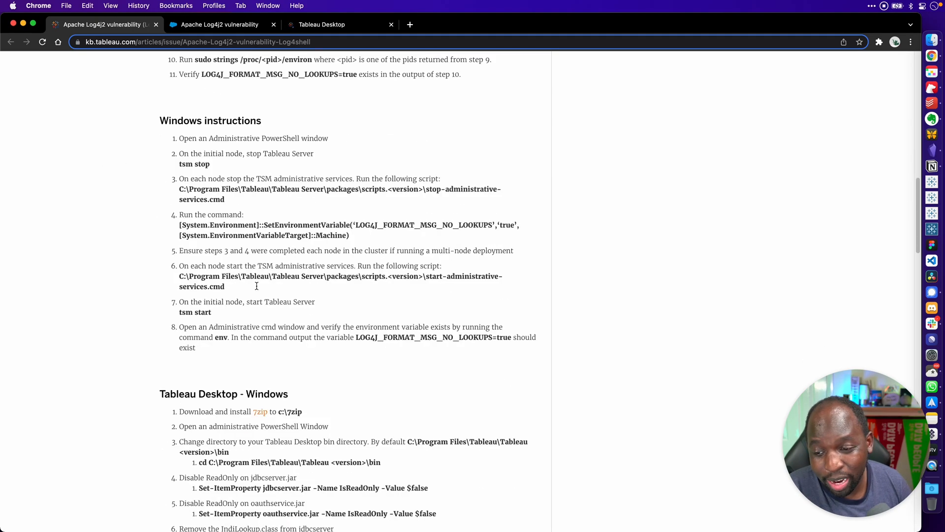
{"action": "scroll", "scroll_direction": "down", "scroll_amount": 3}
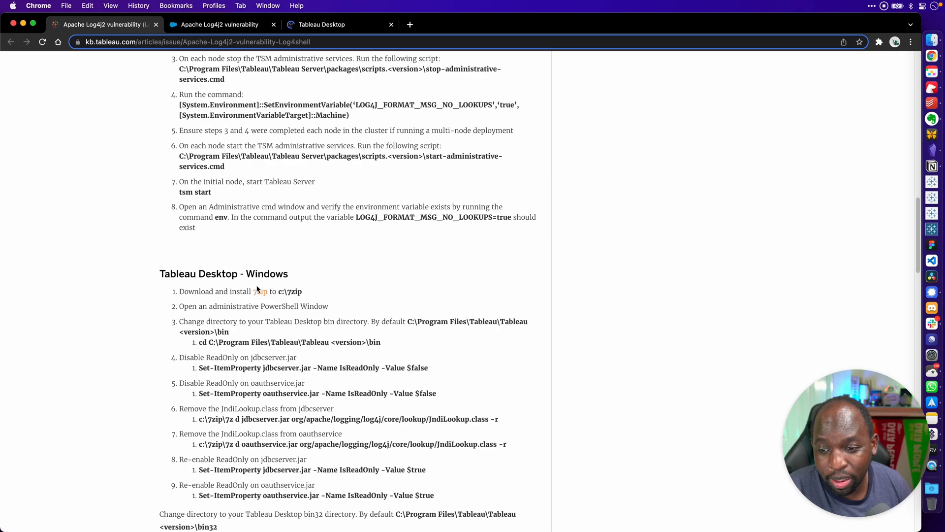
{"action": "scroll", "scroll_direction": "down", "scroll_amount": 3}
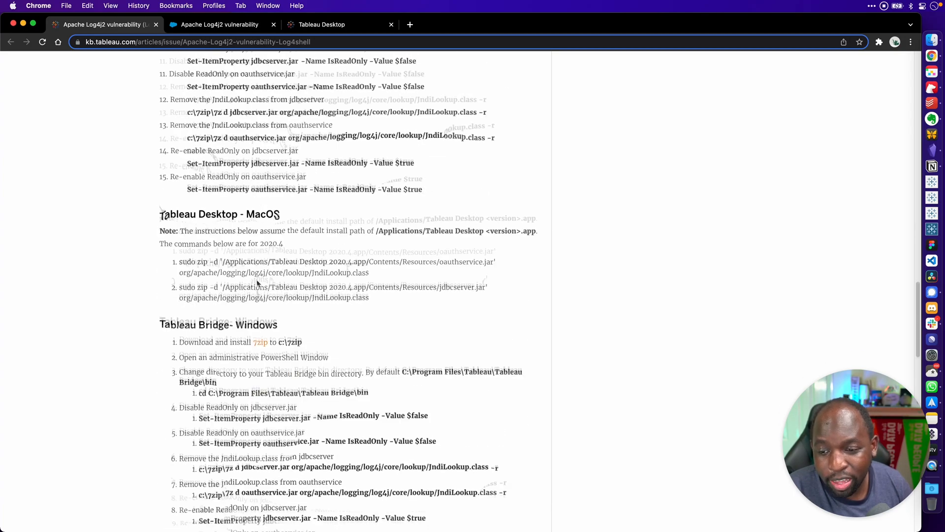
{"action": "scroll", "scroll_direction": "down", "scroll_amount": 3}
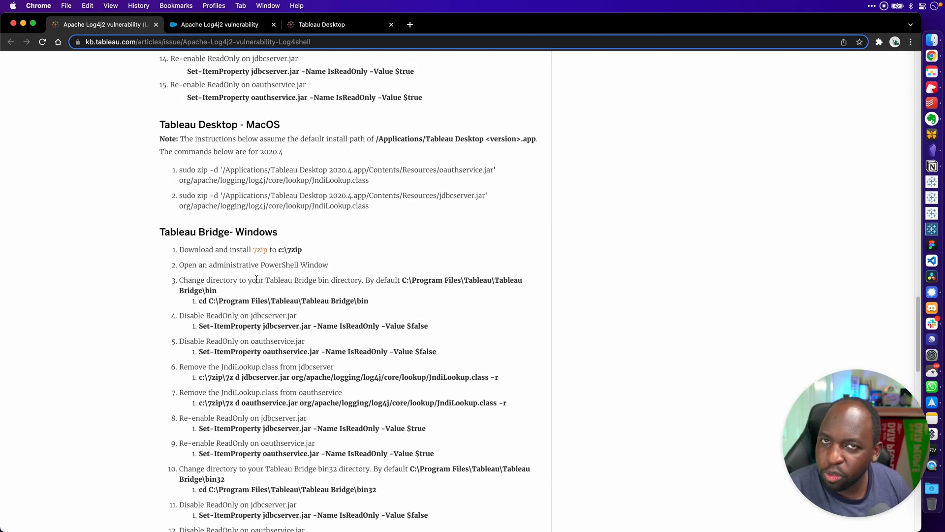
{"action": "mouse_move", "coordinate": [328, 237]}
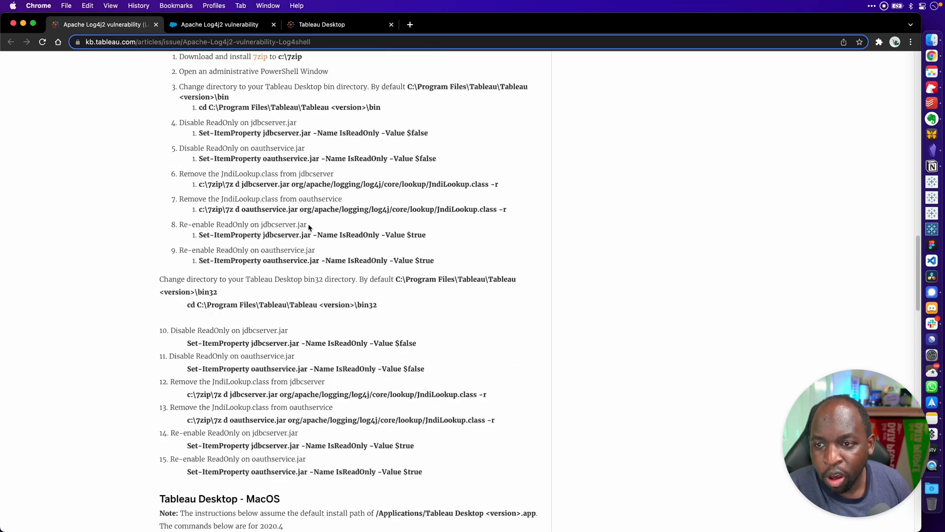
{"action": "scroll", "scroll_direction": "up", "scroll_amount": 3}
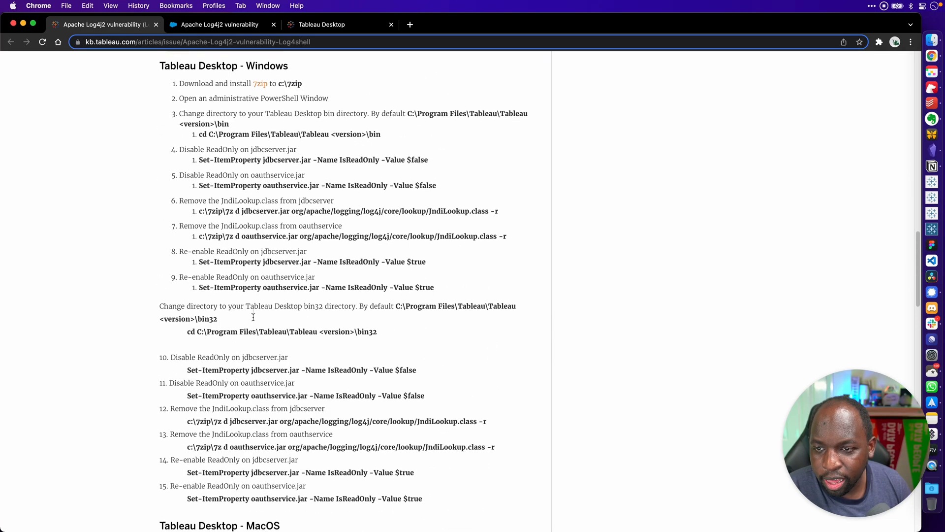
{"action": "scroll", "scroll_direction": "up", "scroll_amount": 3}
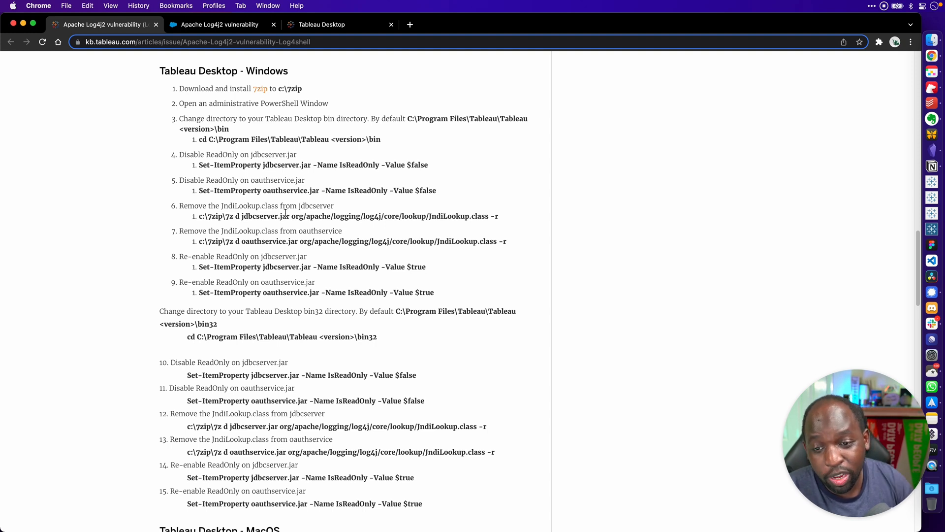
{"action": "scroll", "scroll_direction": "up", "scroll_amount": 3}
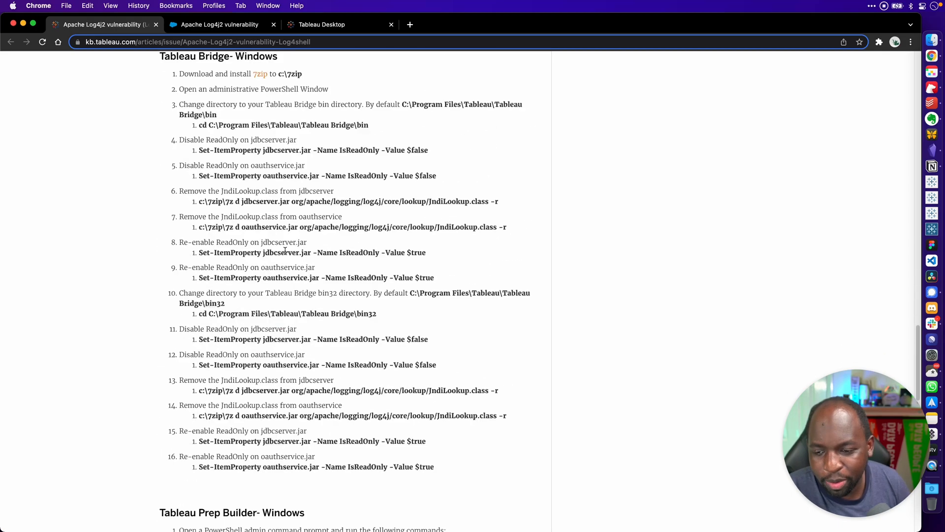
Scroll to the Prep Builder Mac, Cause and Additional Information sections, then back to Option 1.
{"action": "scroll", "scroll_direction": "down", "scroll_amount": 3}
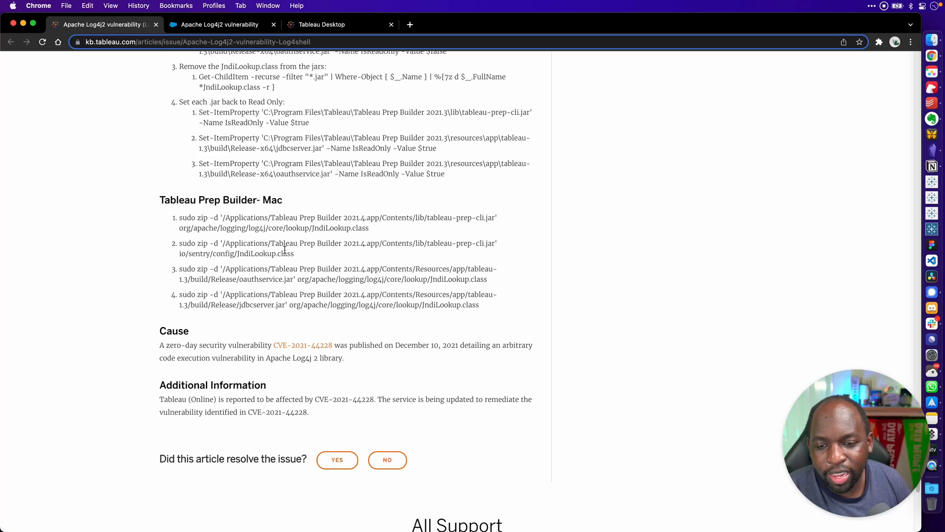
{"action": "mouse_move", "coordinate": [309, 257]}
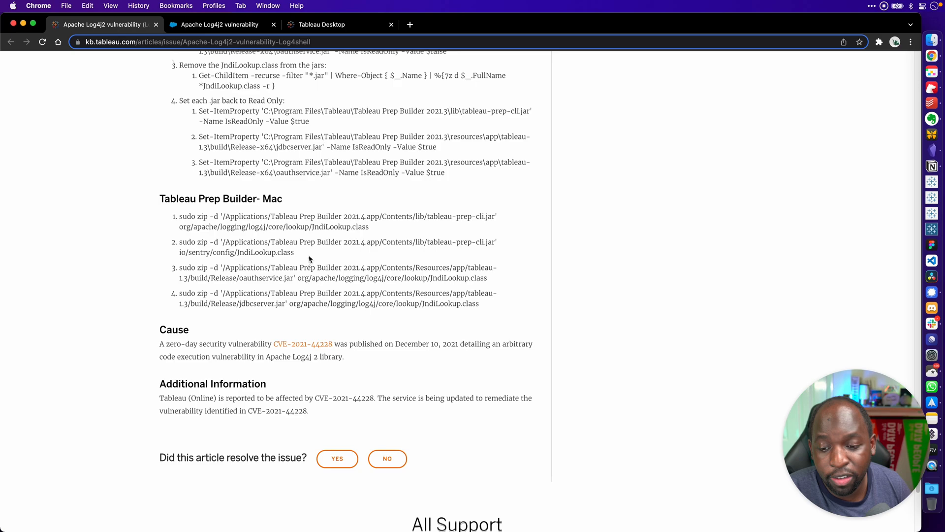
{"action": "scroll", "scroll_direction": "up", "scroll_amount": 3}
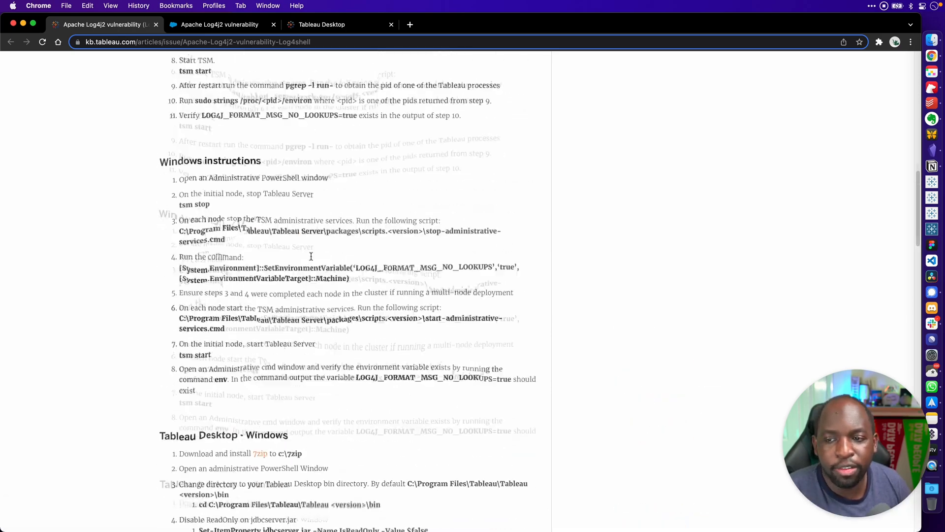
{"action": "scroll", "scroll_direction": "up", "scroll_amount": 3}
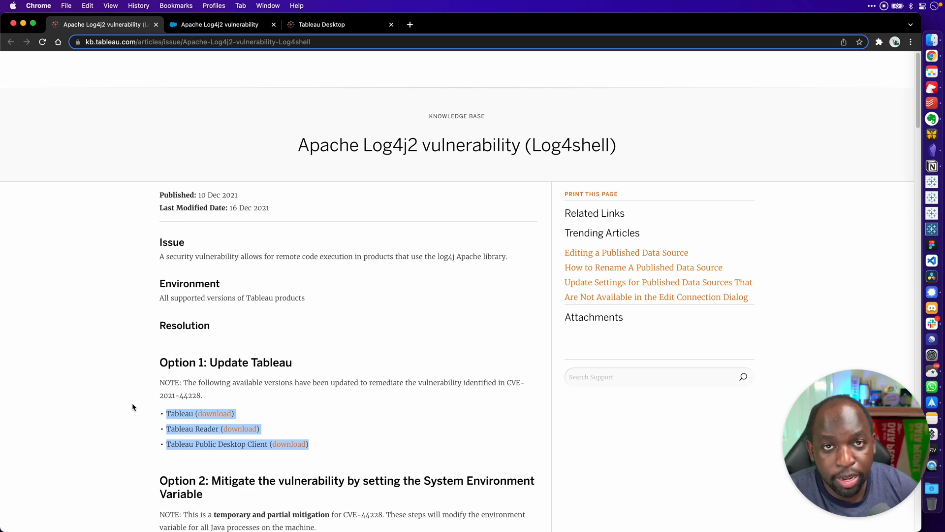
{"action": "mouse_move", "coordinate": [297, 408]}
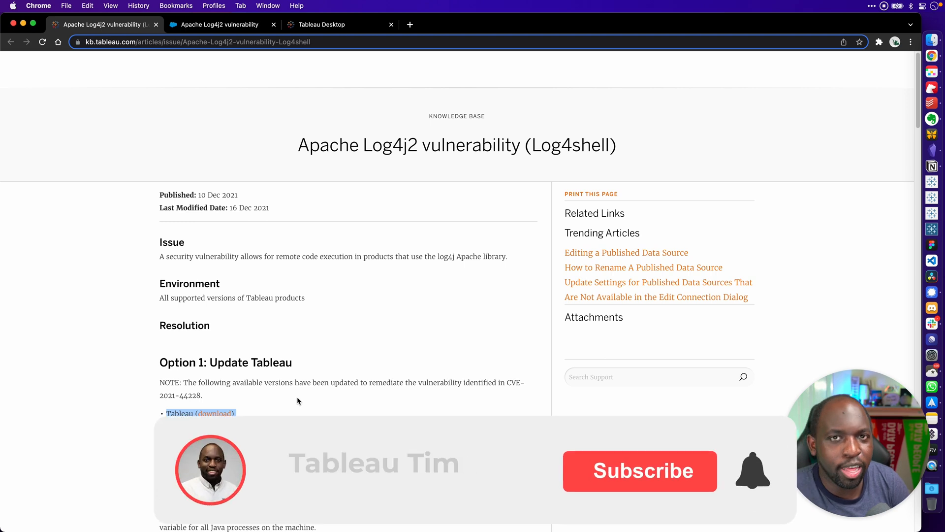
{"action": "left_click", "coordinate": [639, 470]}
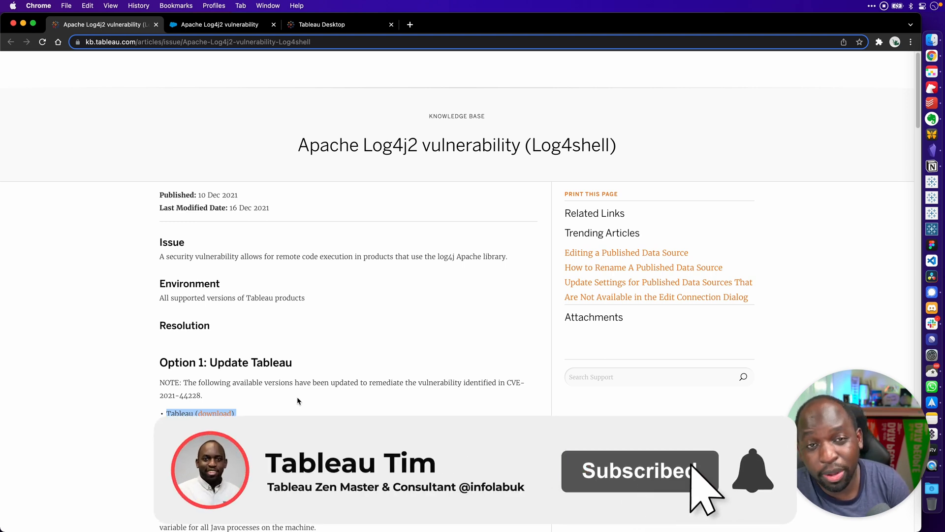